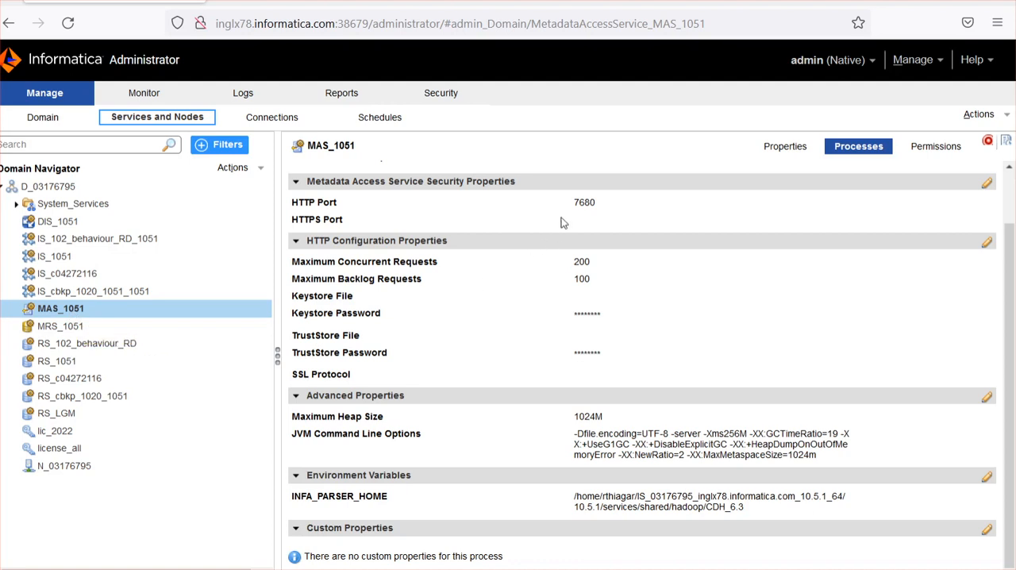
pyautogui.moveTo(606, 209)
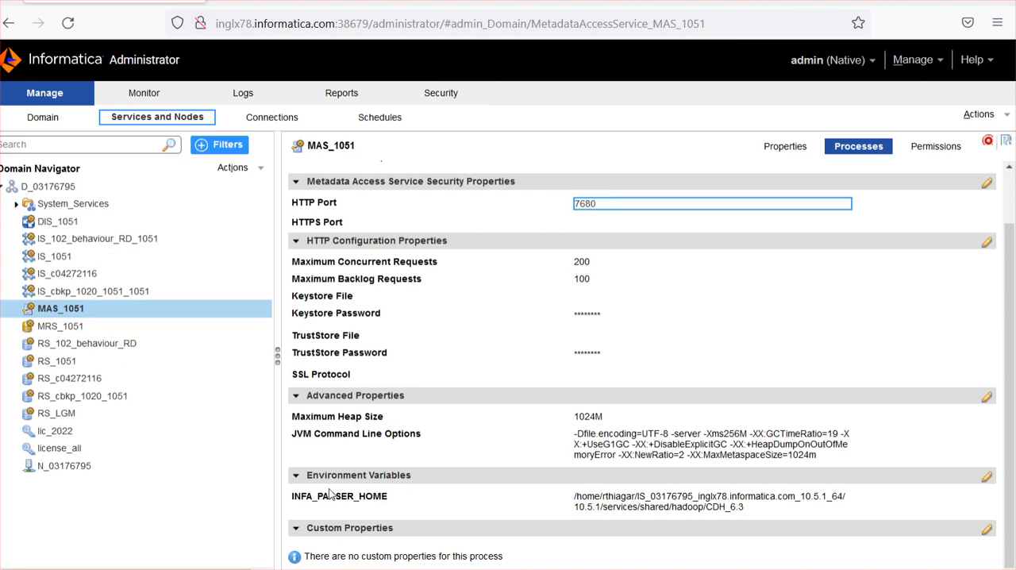
pyautogui.moveTo(378, 502)
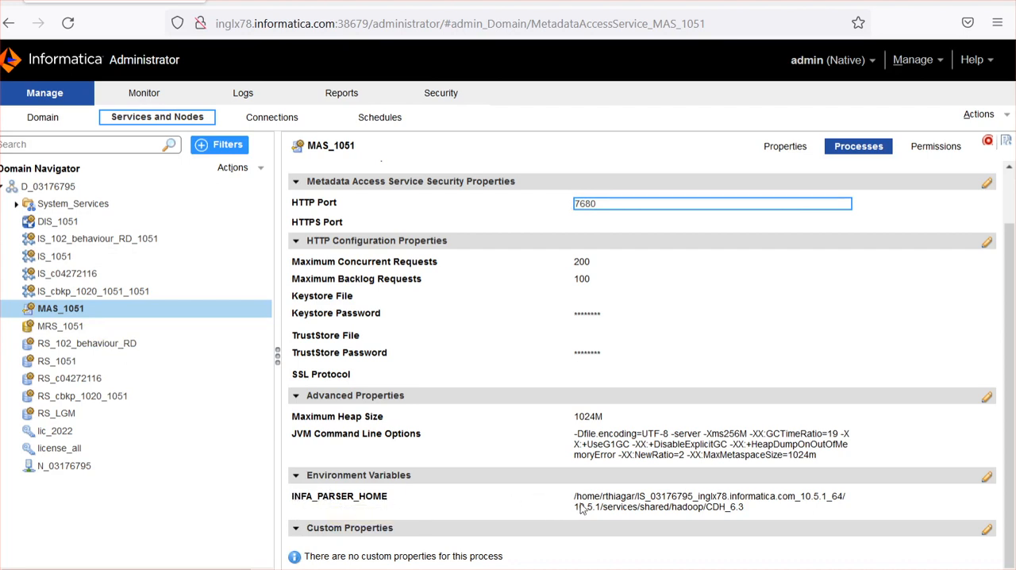
pyautogui.moveTo(730, 498)
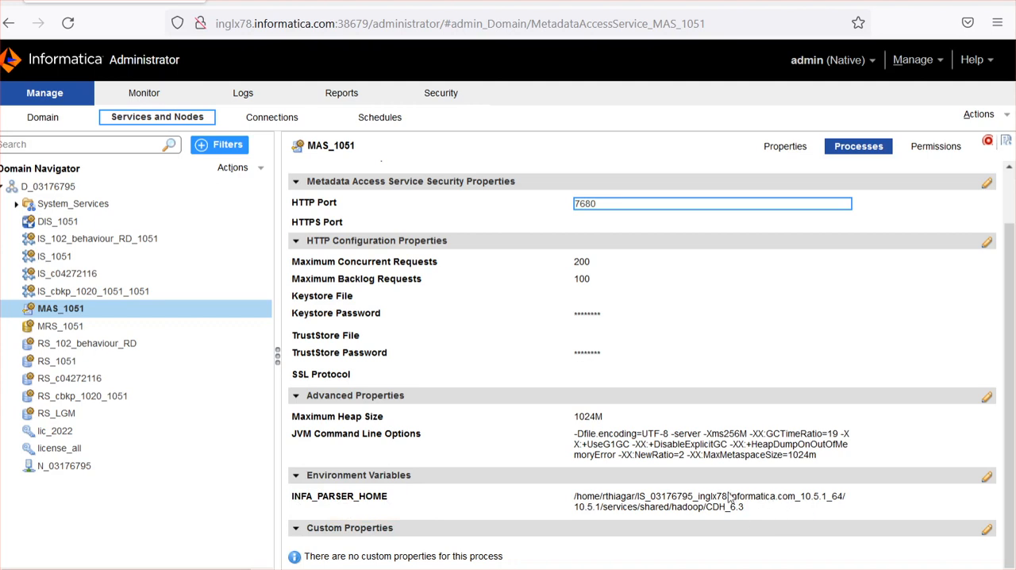
pyautogui.moveTo(623, 521)
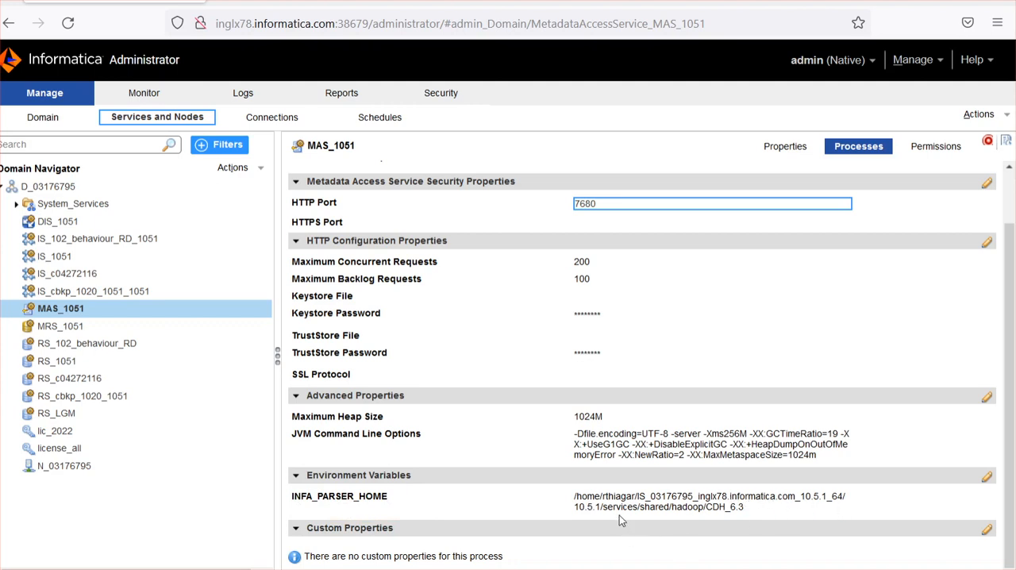
pyautogui.moveTo(736, 521)
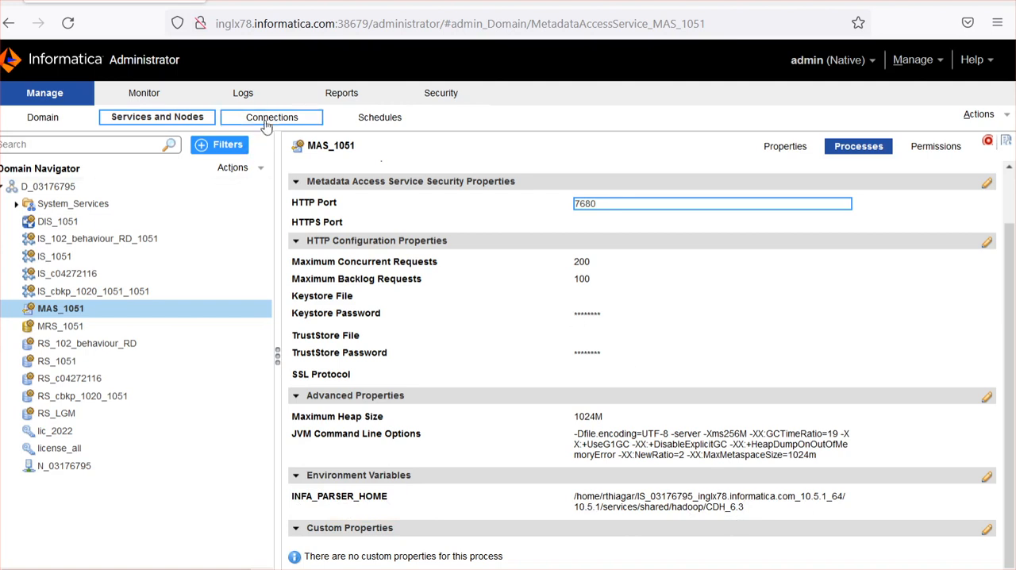
# - Test the adlsgen2 connection from the Connections list and acknowledge the success message
pyautogui.click(271, 118)
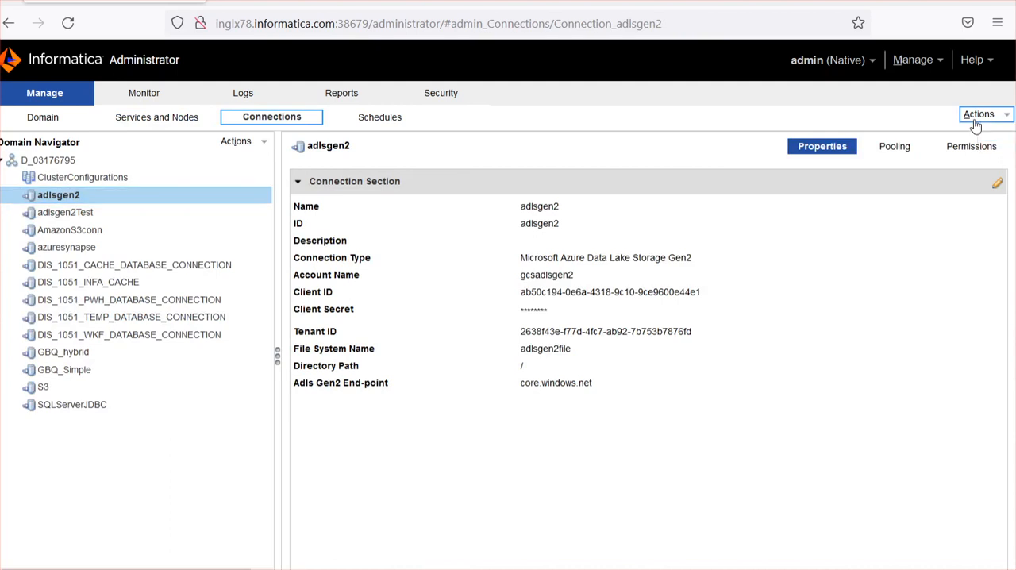
pyautogui.click(977, 114)
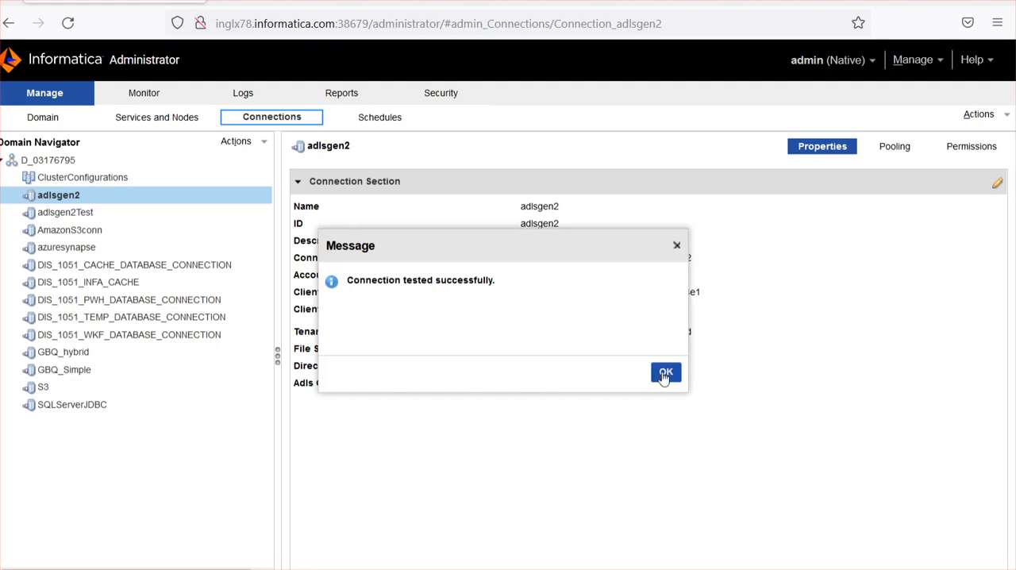
pyautogui.click(665, 373)
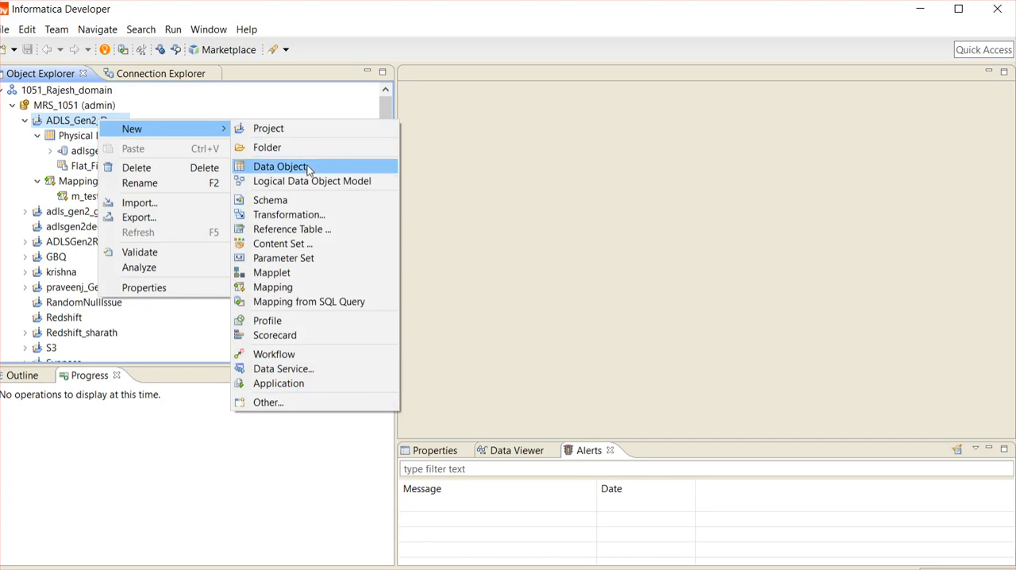
# - Start a new data object, filtering for Gen2 and choosing Microsoft Azure Data Lake Storage Gen2 Data Object
pyautogui.click(279, 165)
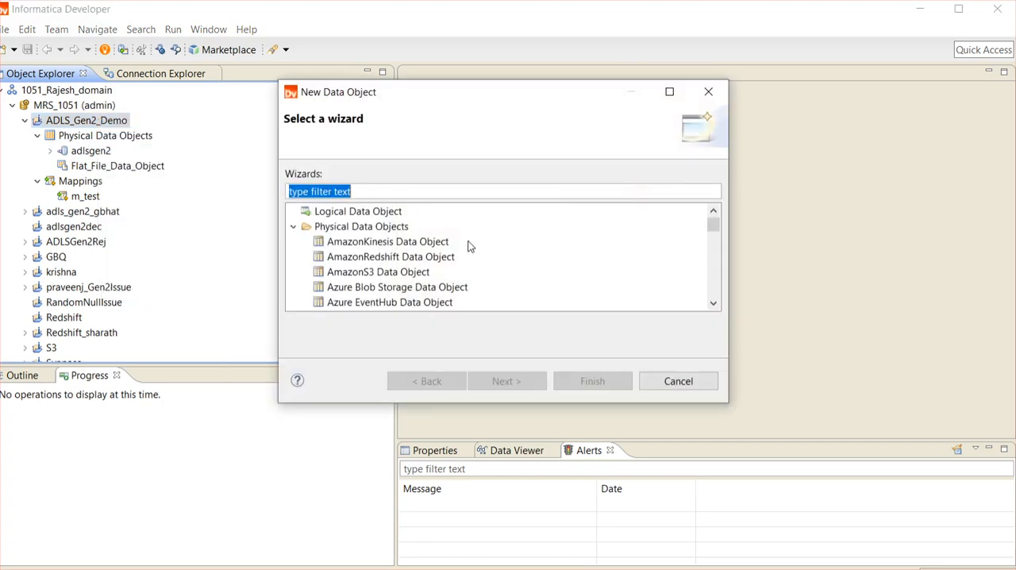
pyautogui.write('ge')
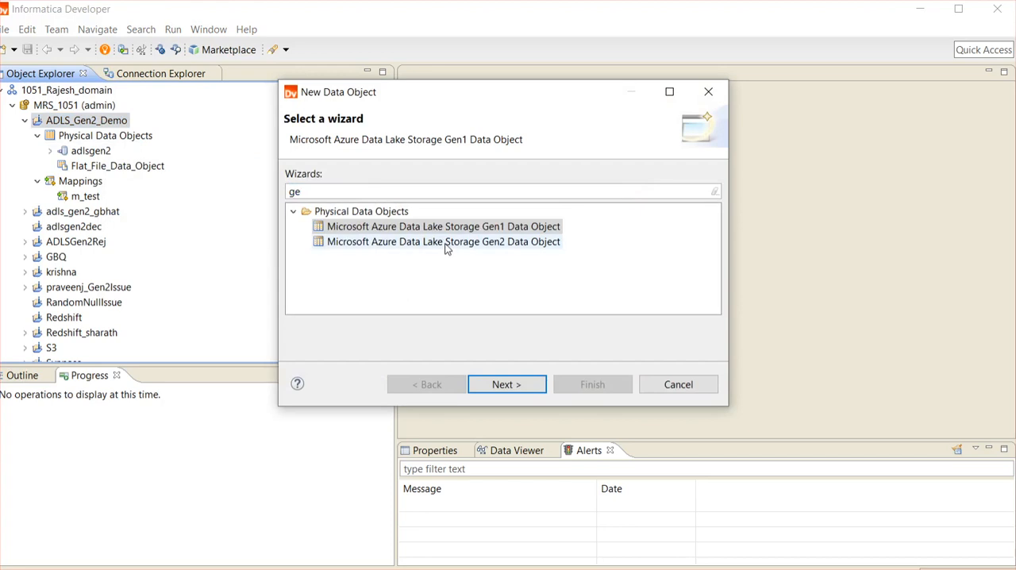
pyautogui.moveTo(467, 250)
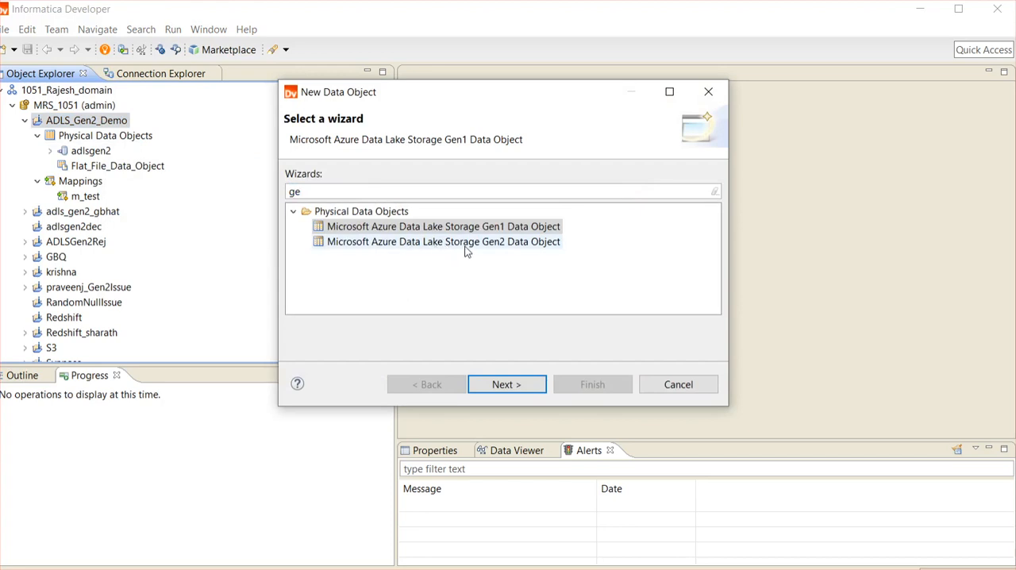
pyautogui.click(443, 241)
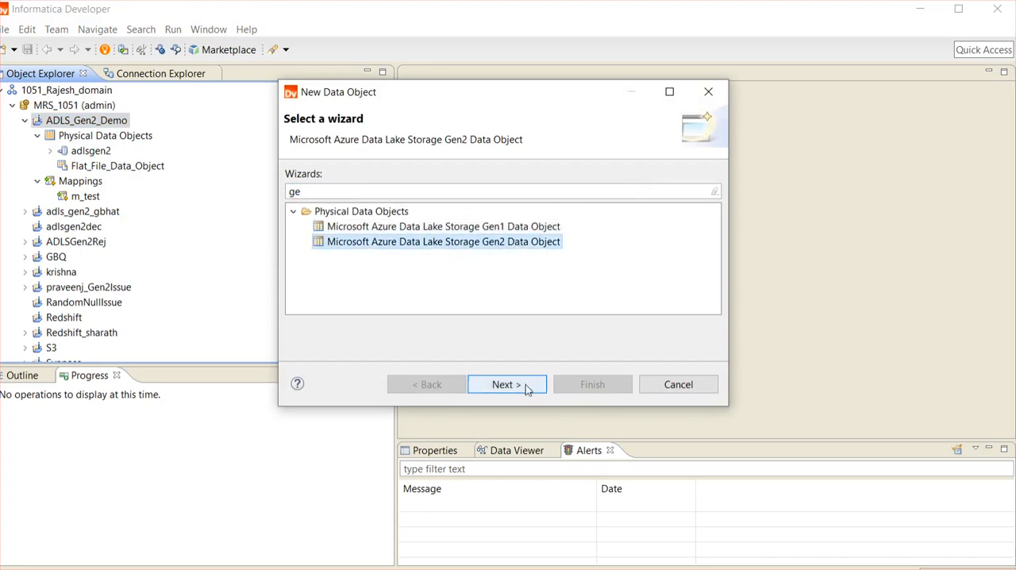
pyautogui.click(502, 384)
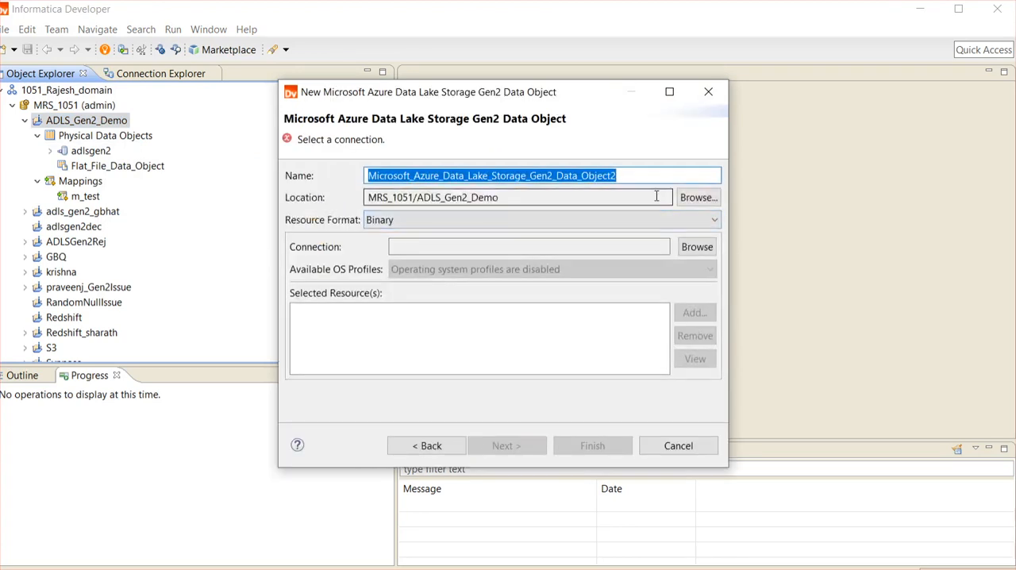
# - Name the data object ADLS_Demo and set its resource format to Parquet
pyautogui.write('AD')
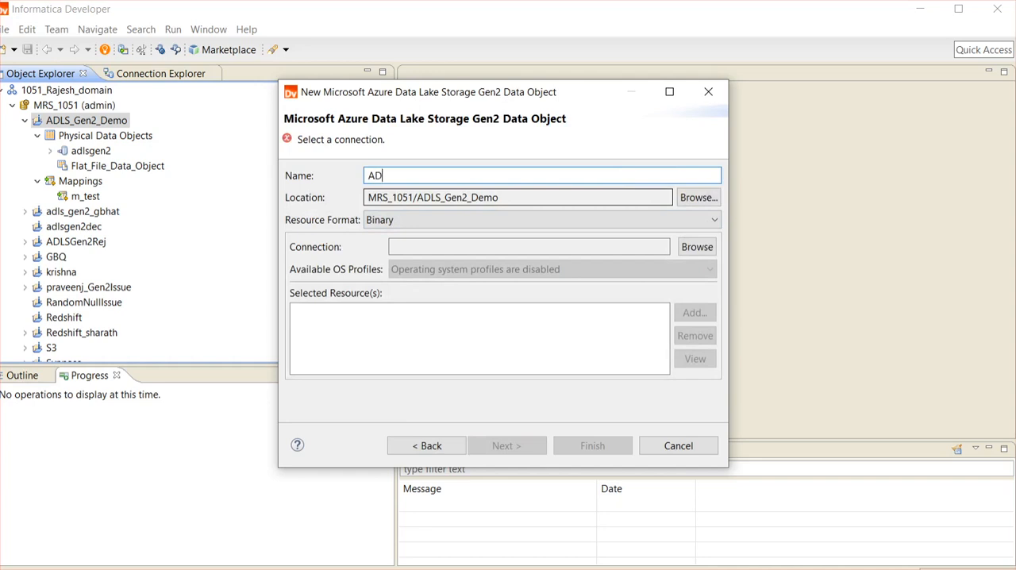
pyautogui.write('LS')
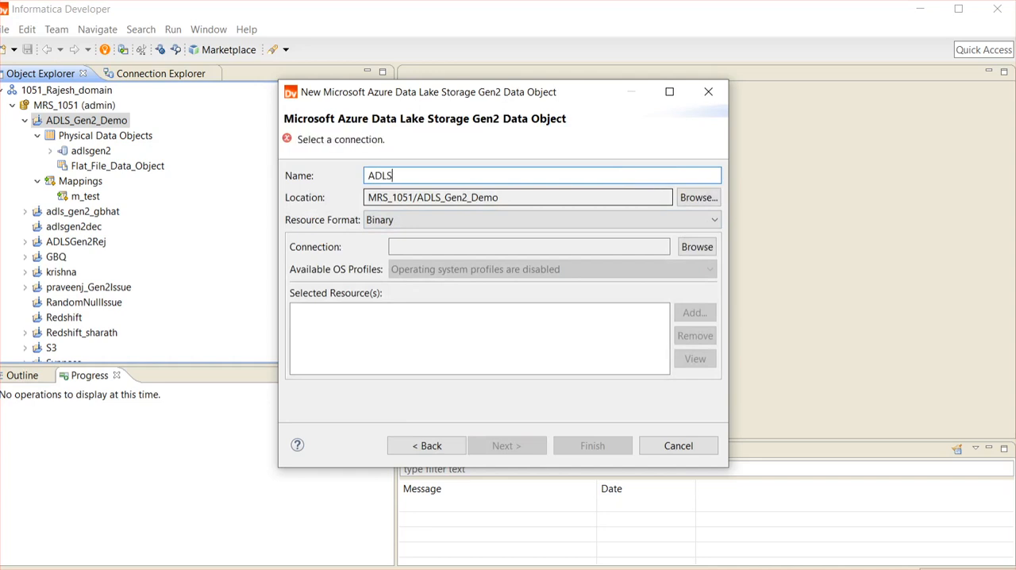
pyautogui.write('_Demo')
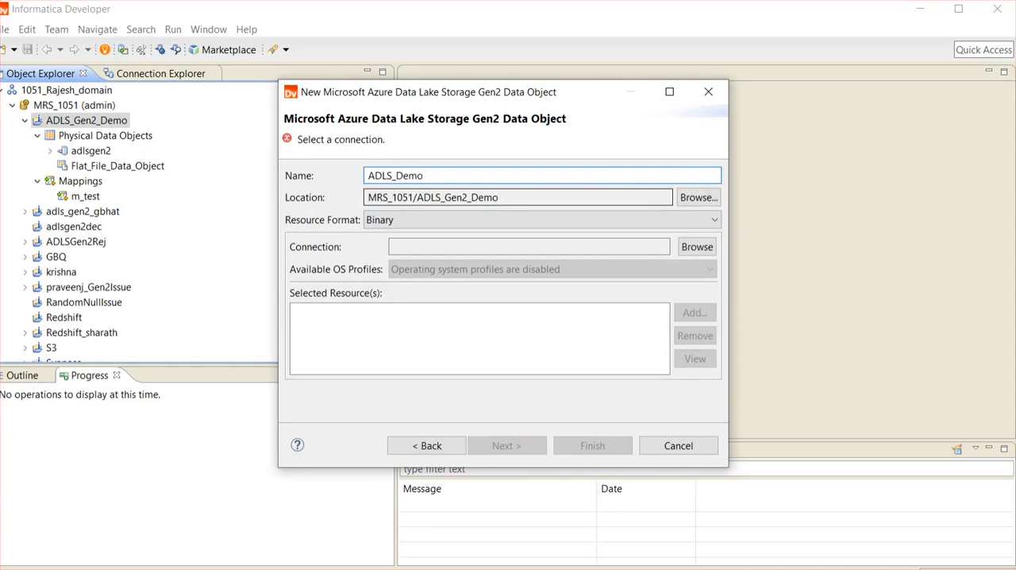
pyautogui.click(711, 219)
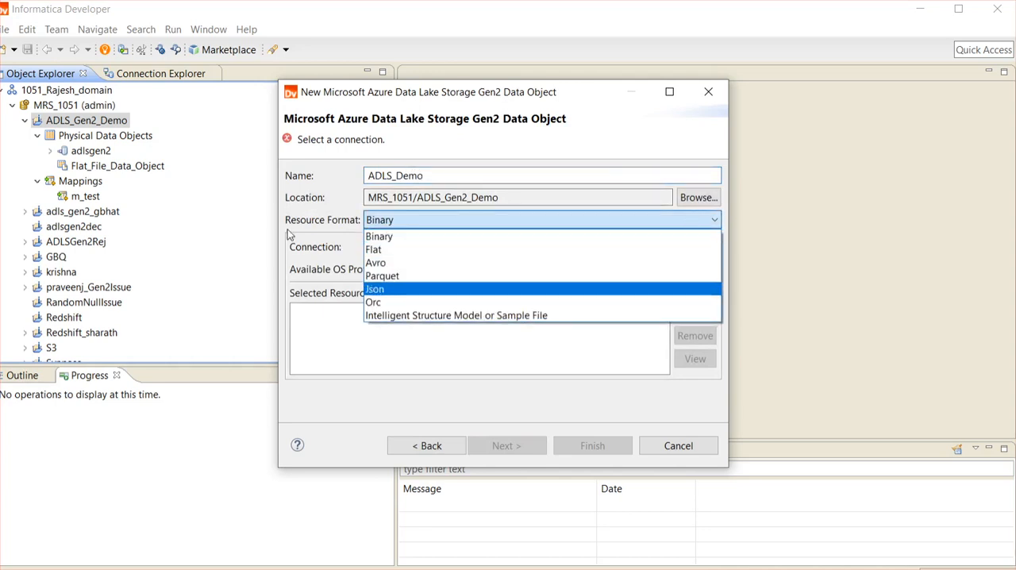
pyautogui.click(383, 276)
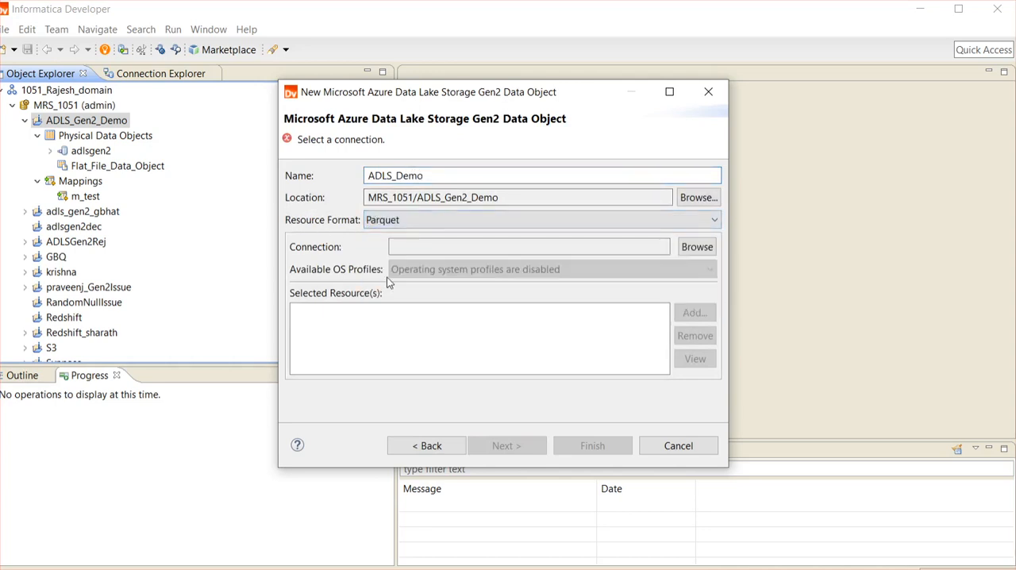
# - Browse the connections and assign adlsgen2 to the data object
pyautogui.click(696, 246)
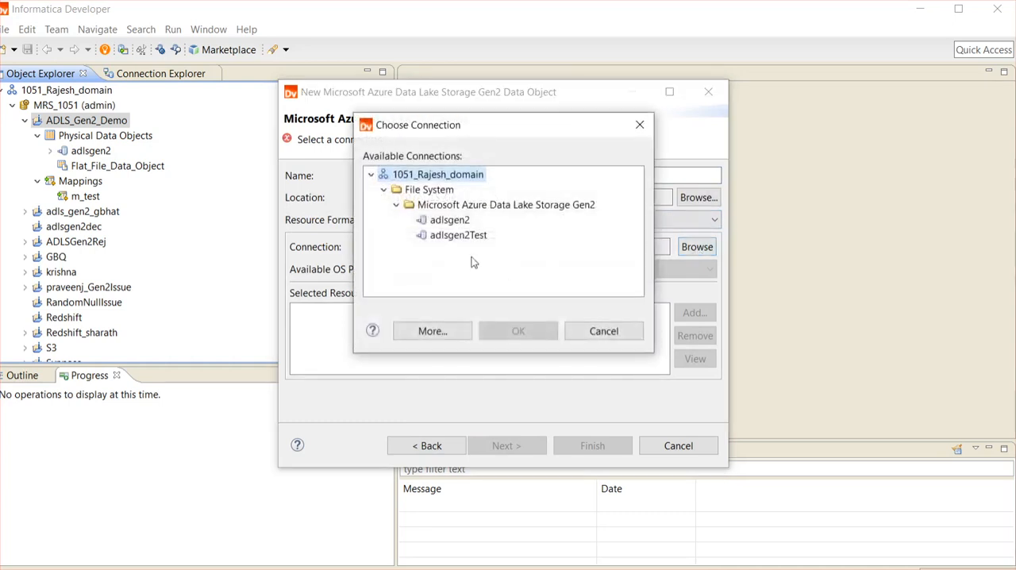
pyautogui.click(449, 219)
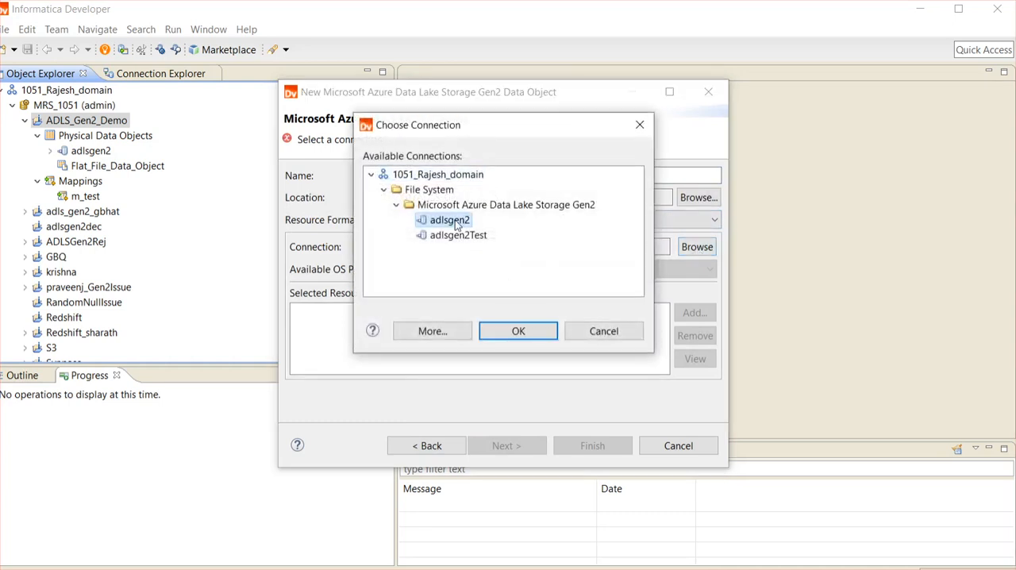
pyautogui.click(517, 331)
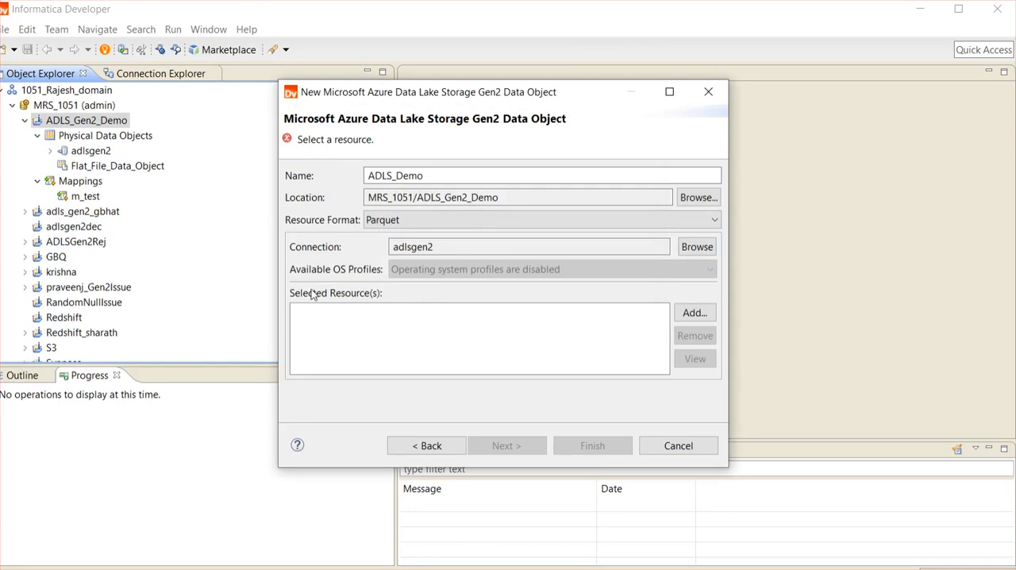
pyautogui.moveTo(375, 301)
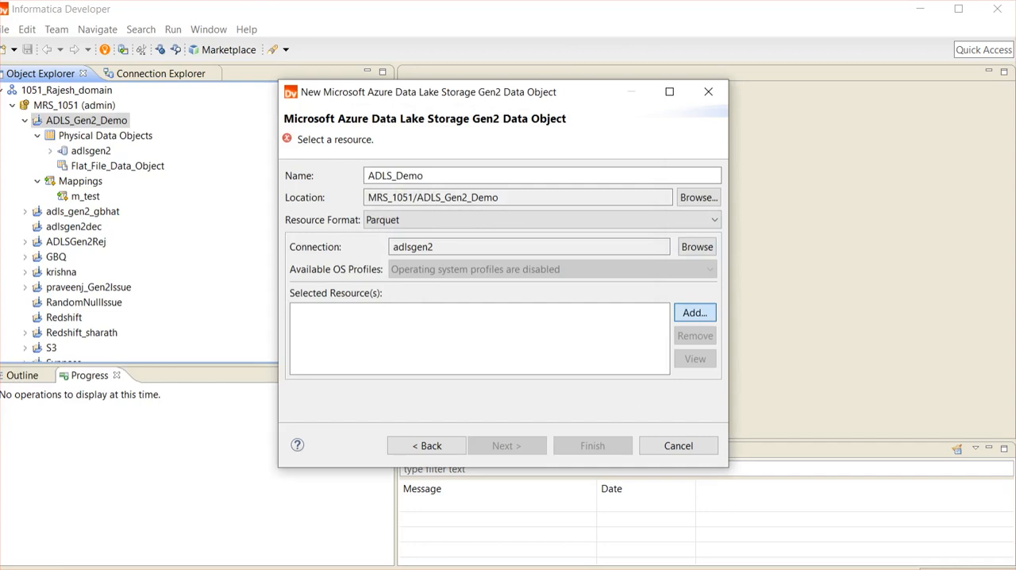
# - Browse adlsgen2file to the parquet folder and select userdata1.parquet as the resource
pyautogui.click(694, 311)
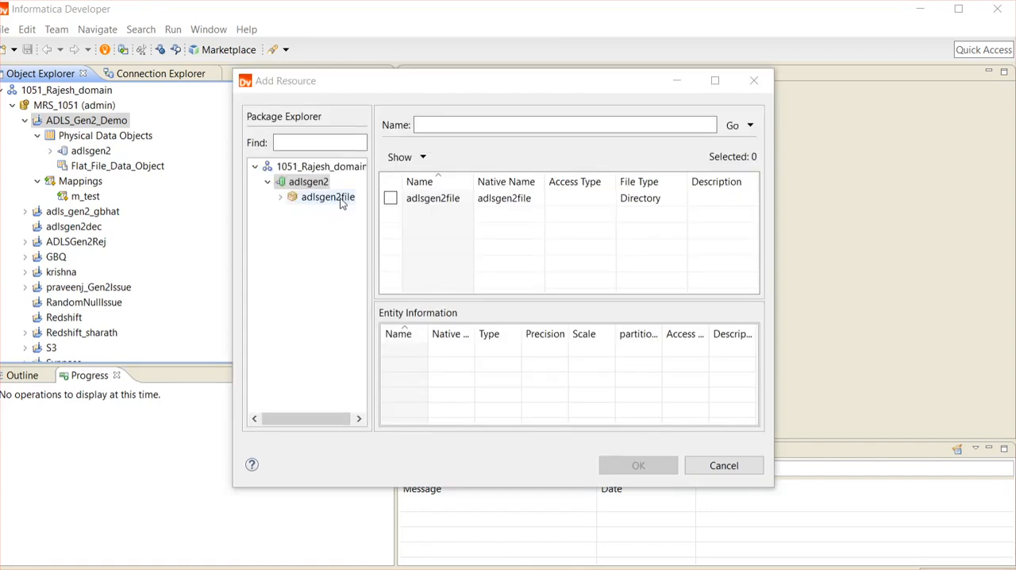
pyautogui.click(327, 196)
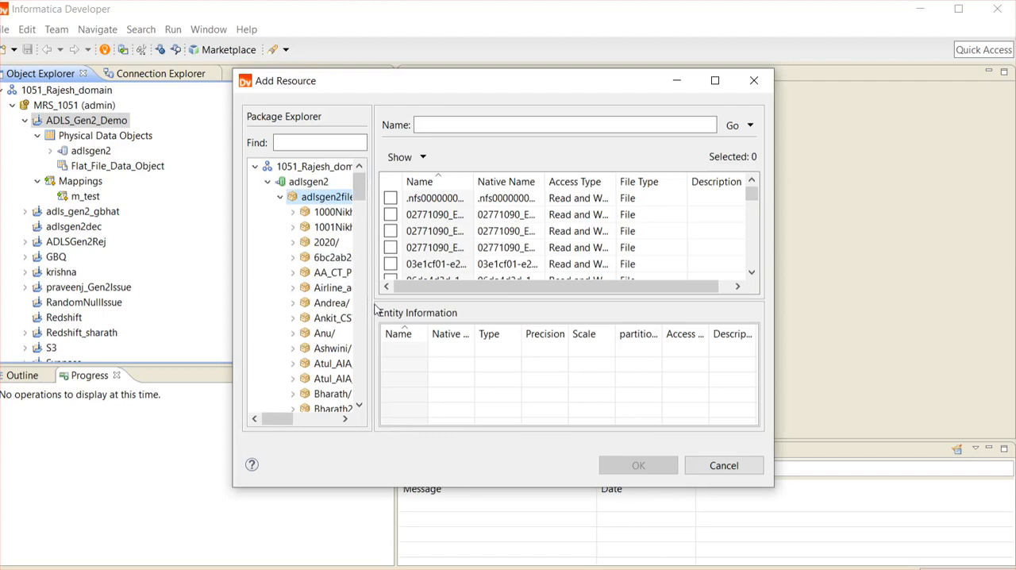
pyautogui.scroll(-3)
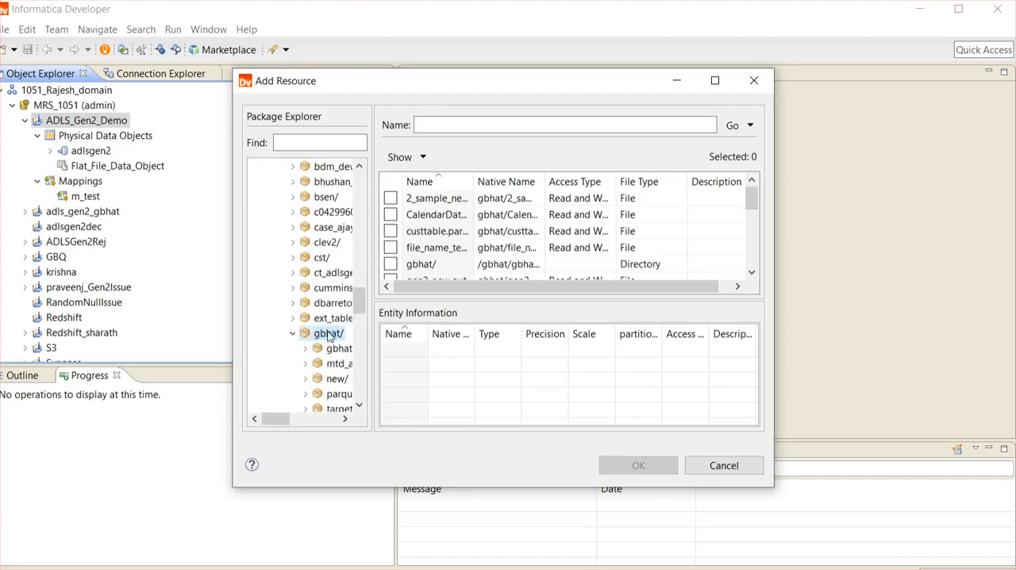
pyautogui.click(340, 394)
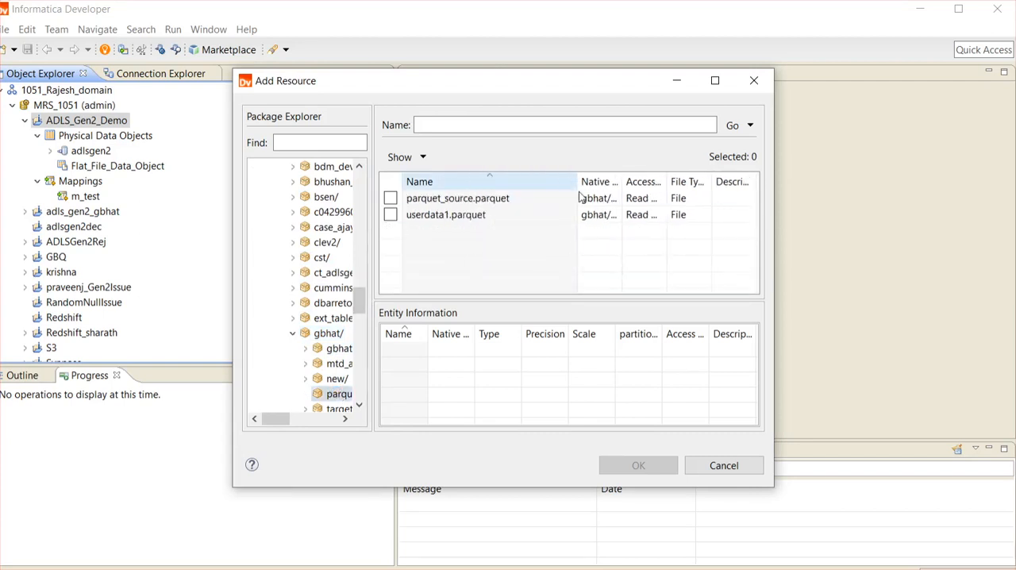
pyautogui.click(390, 214)
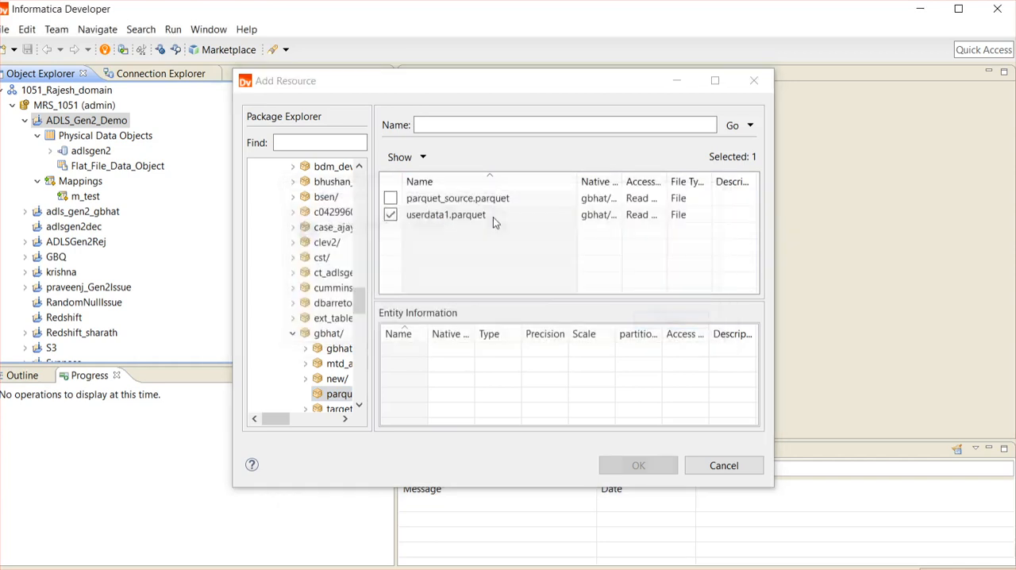
pyautogui.click(637, 465)
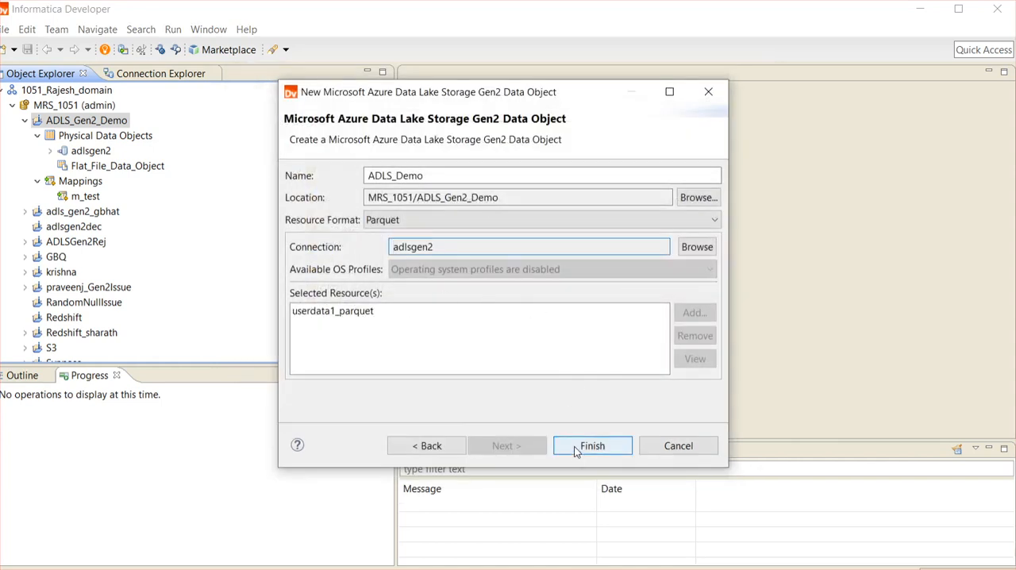
# - Finish the wizard to create the ADLS_Demo data object
pyautogui.click(592, 444)
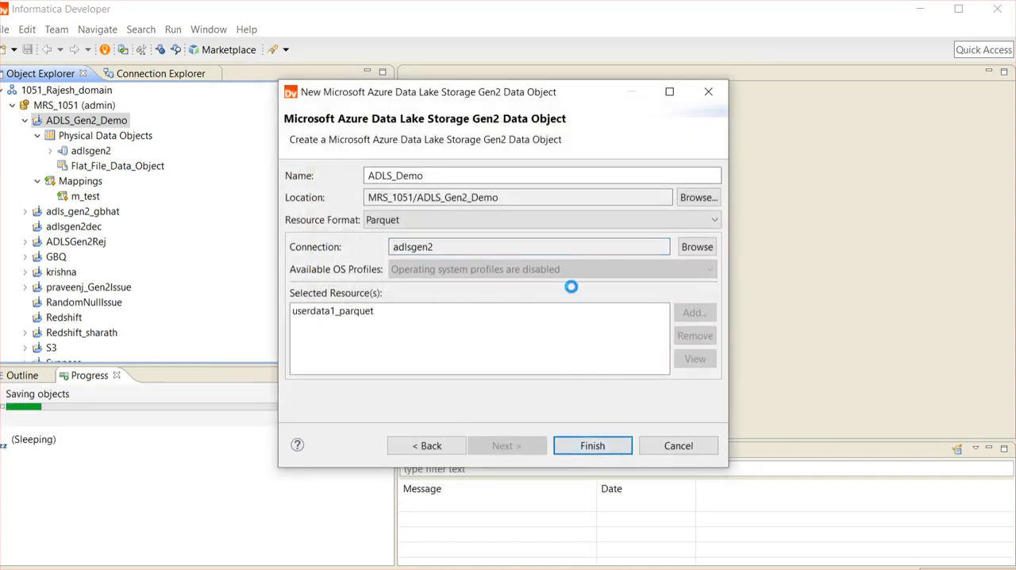
pyautogui.click(592, 444)
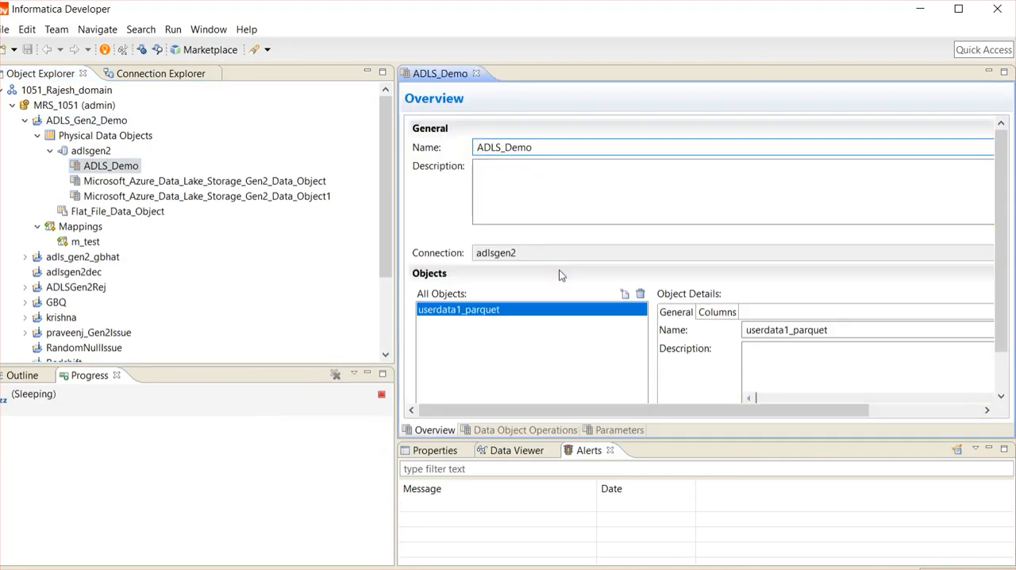
# - View ADLS_Demo's Data Object Operations and the write operation's Advanced properties
pyautogui.click(111, 165)
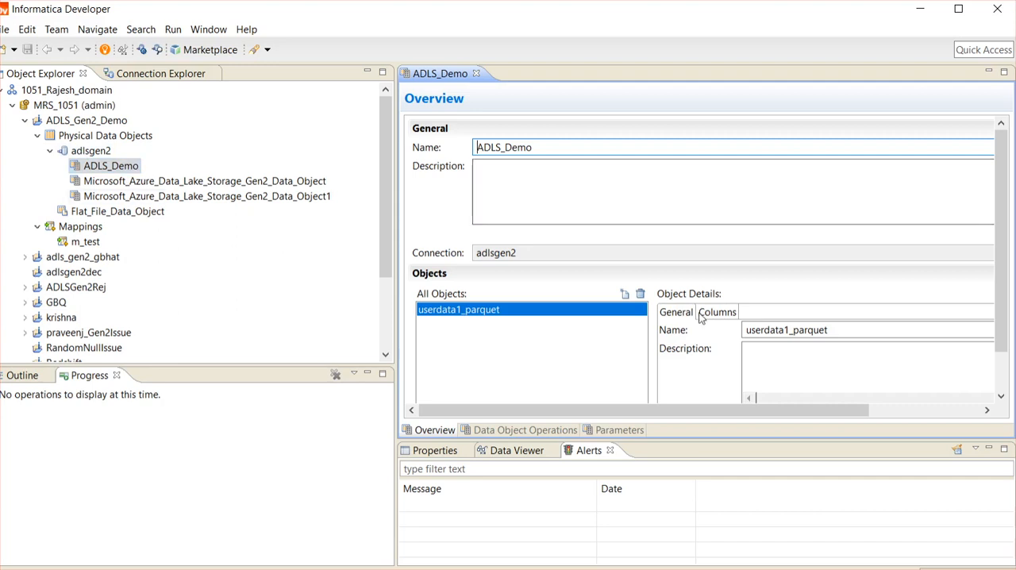
pyautogui.click(524, 428)
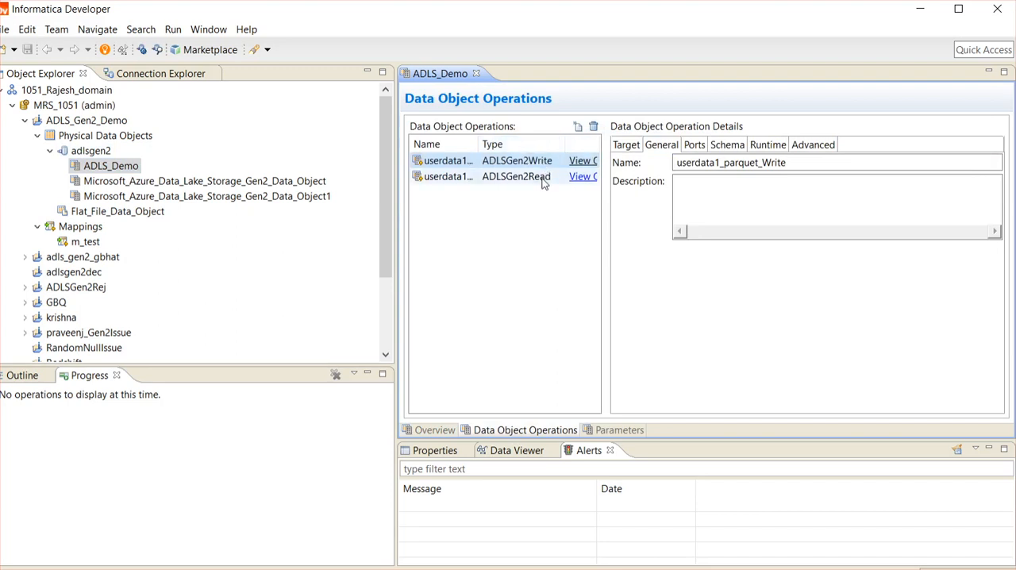
pyautogui.click(812, 145)
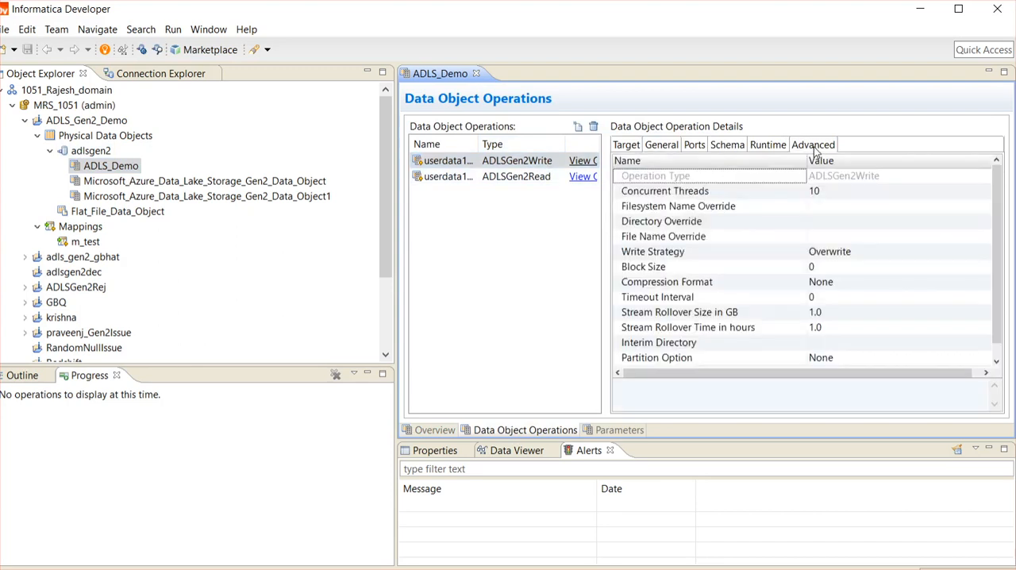
pyautogui.moveTo(511, 139)
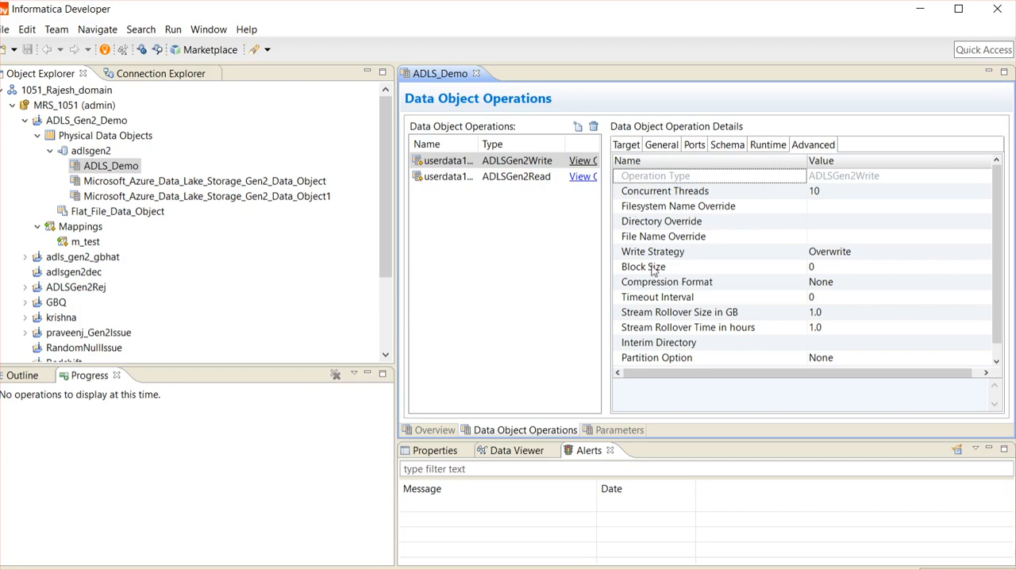
pyautogui.moveTo(755, 293)
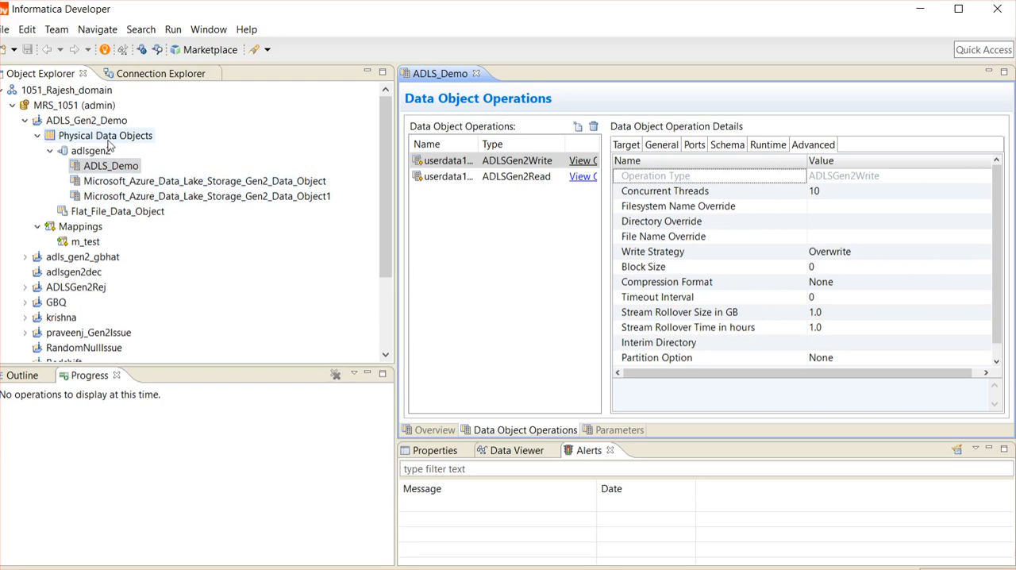
# - Create a new mapping named m_test_demo in the project
pyautogui.rightClick(86, 121)
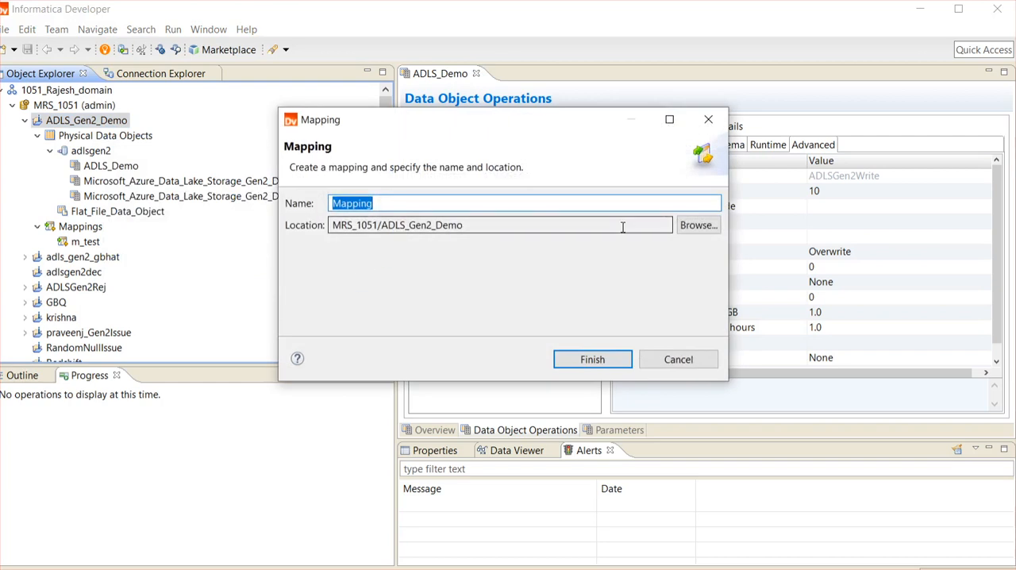
pyautogui.write('m_')
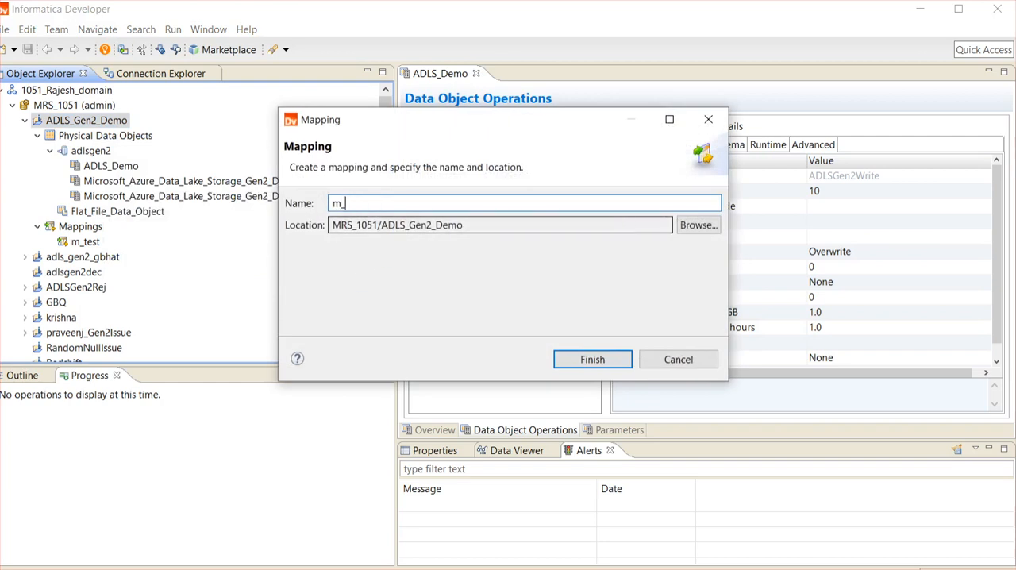
pyautogui.write('tes')
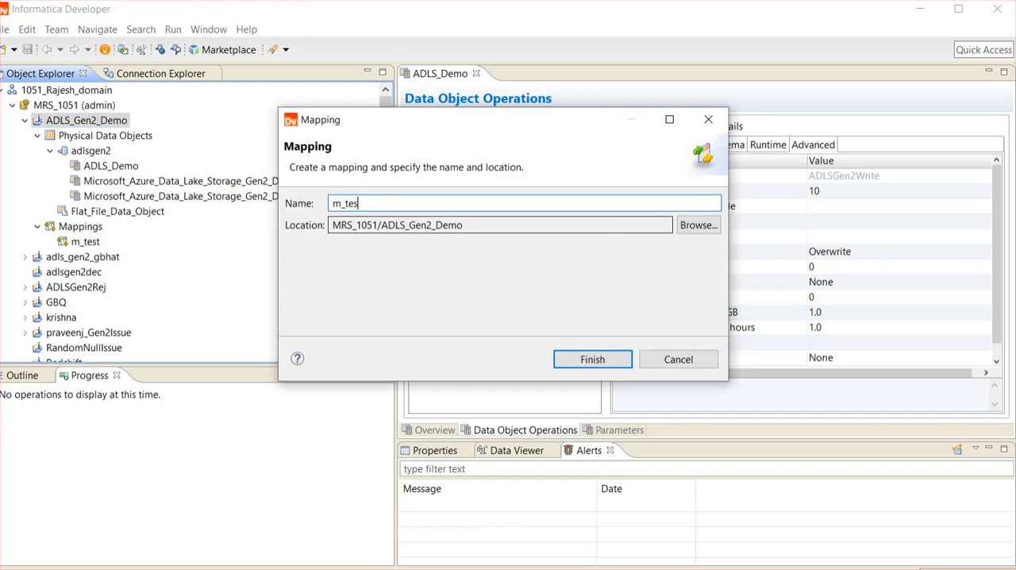
pyautogui.write('t_demo')
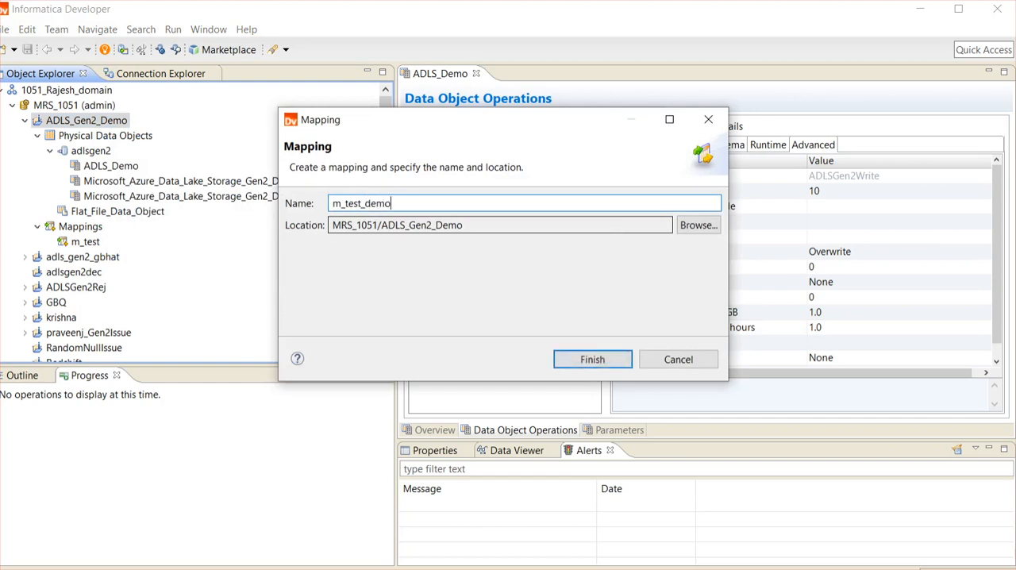
pyautogui.click(592, 359)
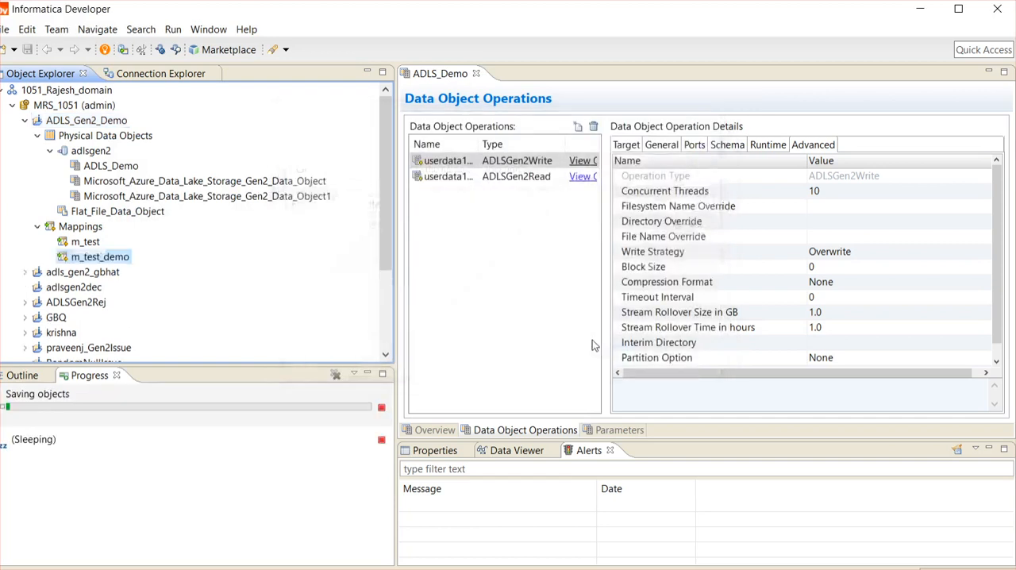
# - Place ADLS_Demo on the m_test_demo canvas as a Read operation
pyautogui.doubleClick(102, 258)
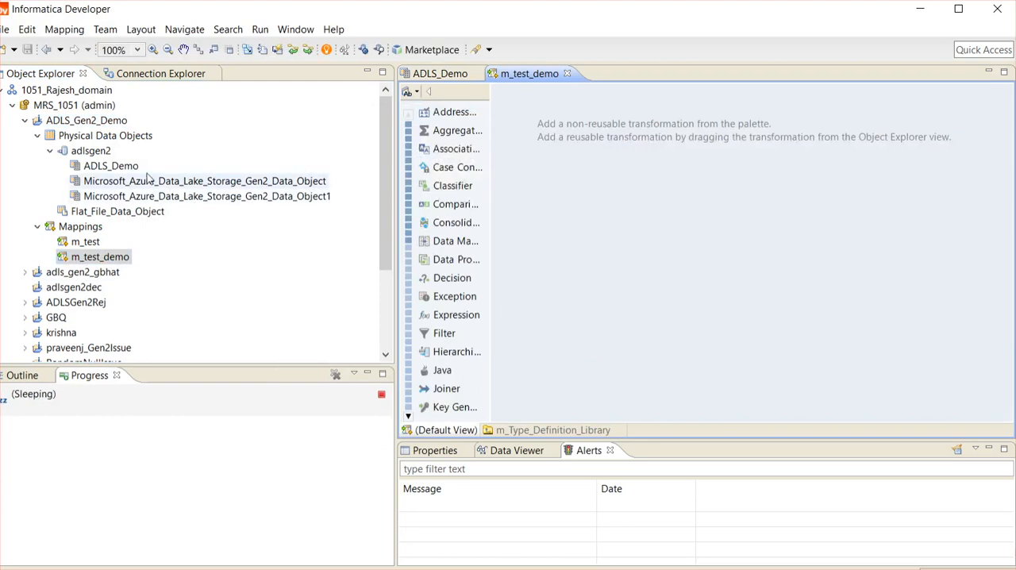
pyautogui.moveTo(111, 165); pyautogui.dragTo(568, 207)
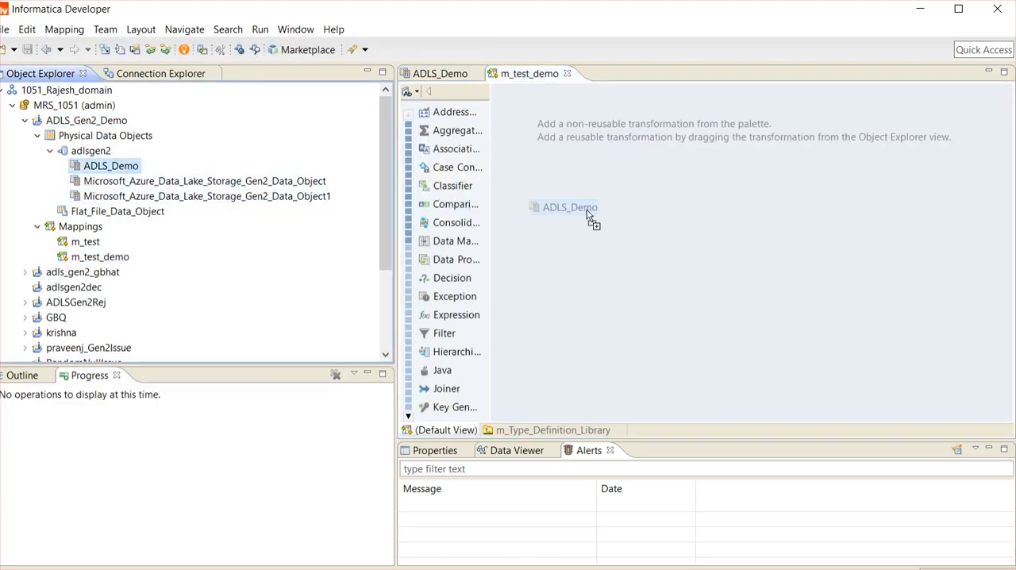
pyautogui.moveTo(112, 165); pyautogui.dragTo(568, 206)
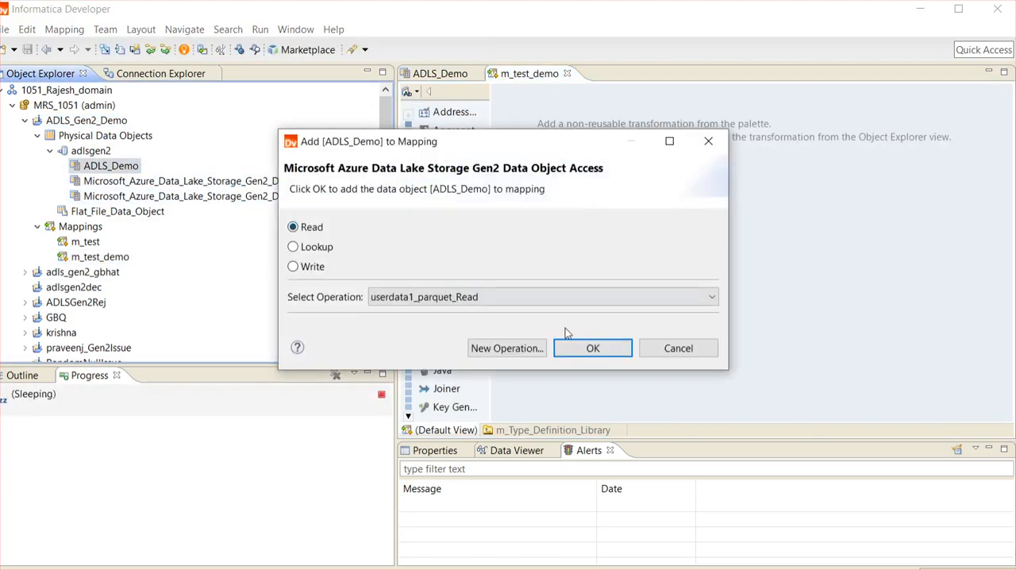
pyautogui.click(592, 348)
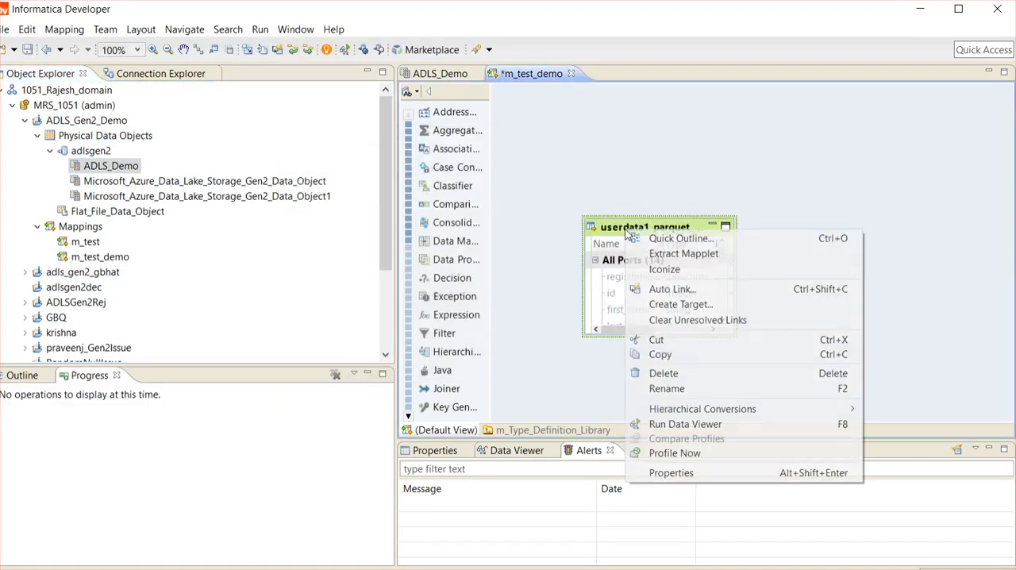
# - Create a Flat File target from the source's ports, linked as Flat_File_Data_Object1
pyautogui.click(679, 305)
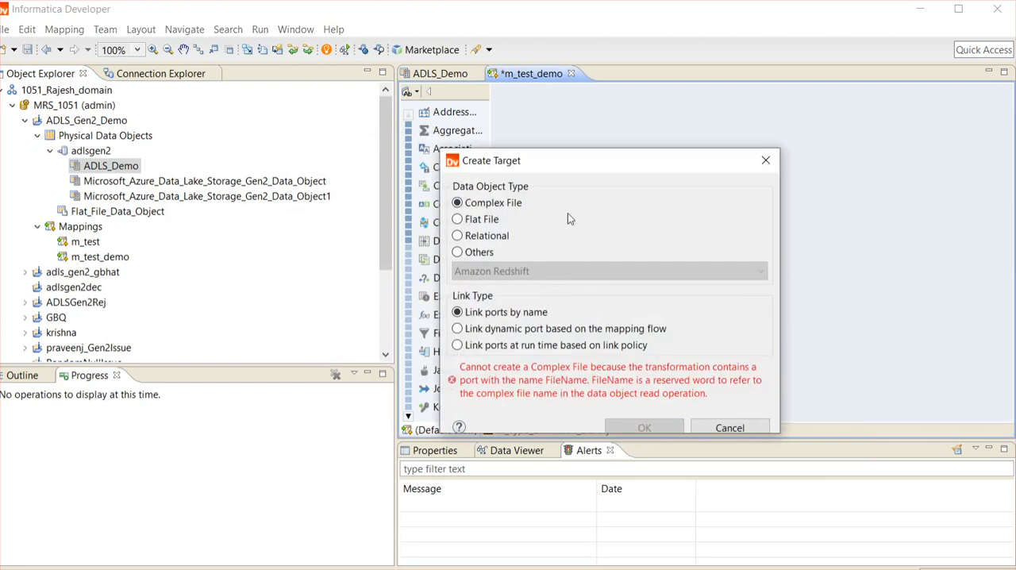
pyautogui.click(728, 429)
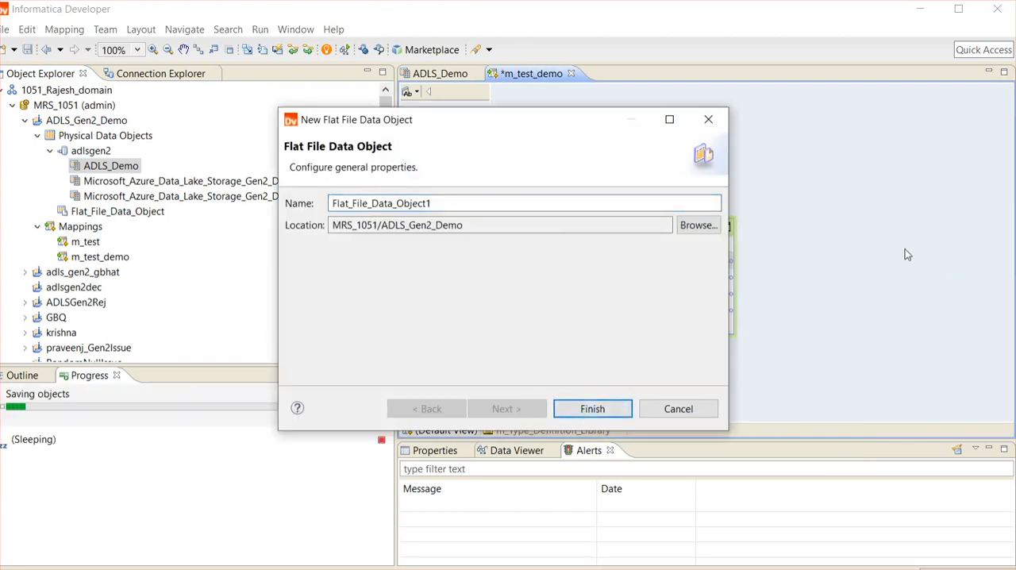
pyautogui.click(592, 407)
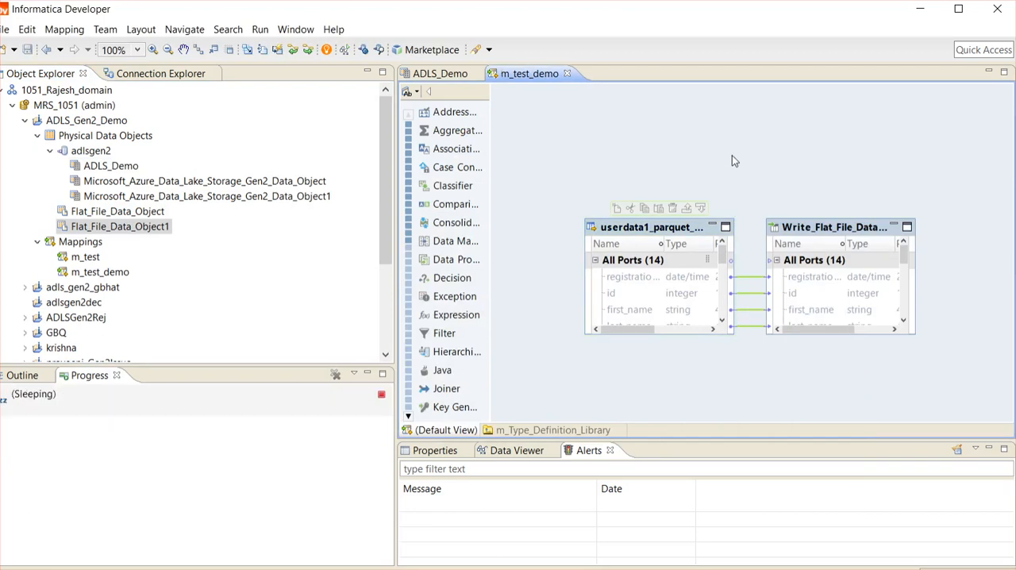
# - Run the m_test_demo mapping on the DIS_1051 Data Integration Service
pyautogui.rightClick(733, 159)
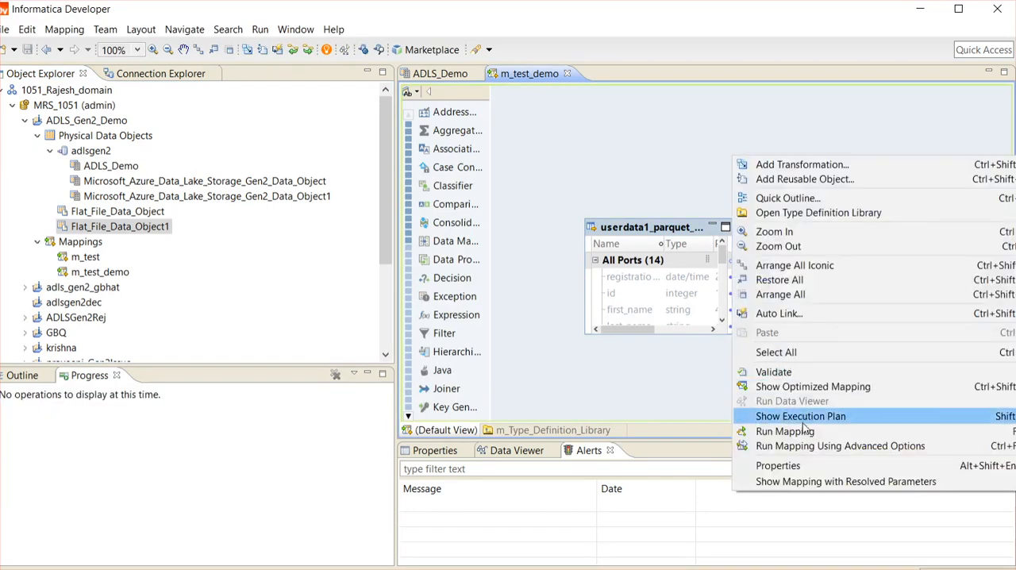
pyautogui.click(784, 432)
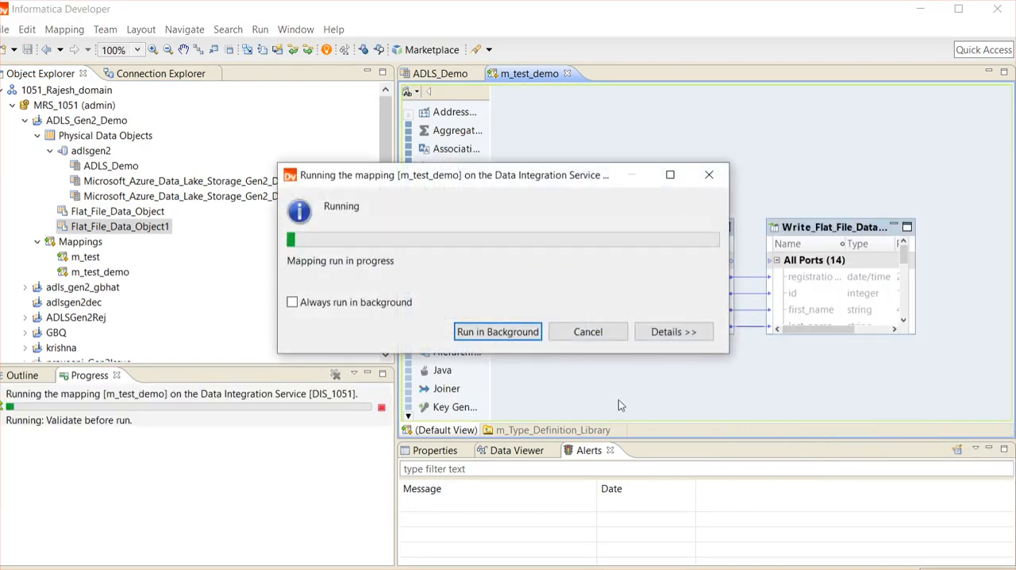